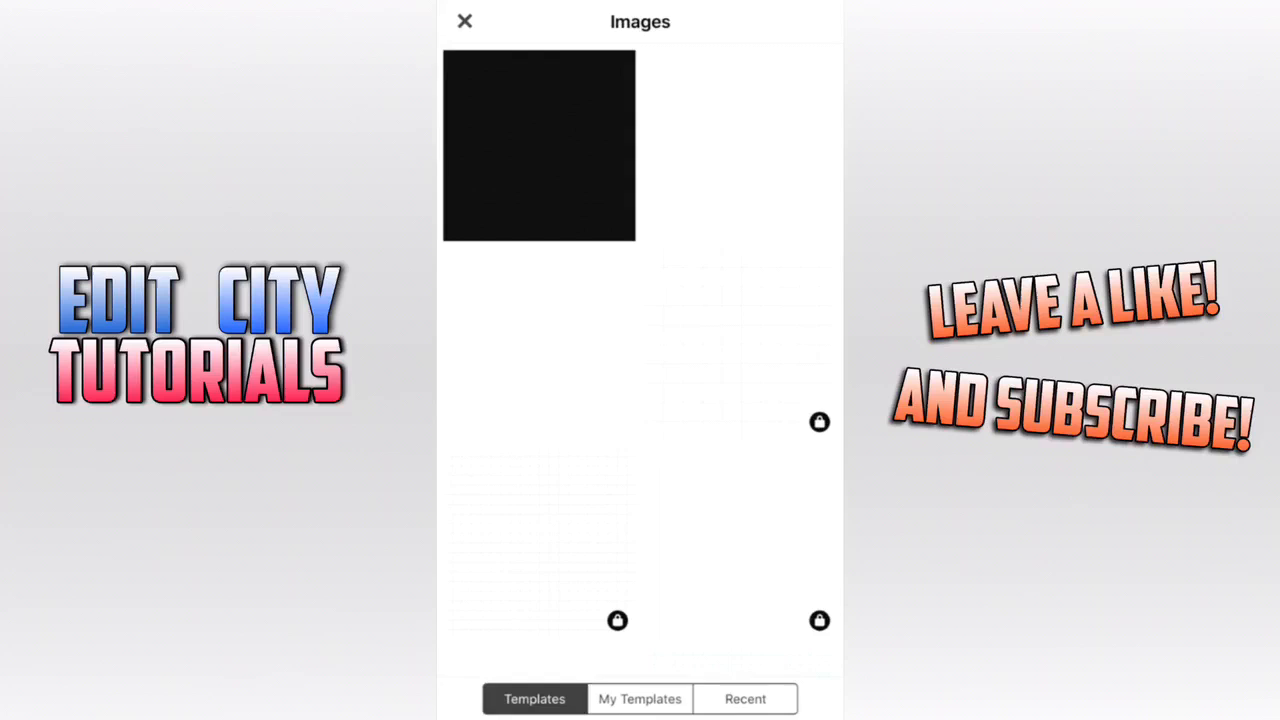
Step: Make a black-and-white gradient image in Phonto, then choose Plain Image for a white canvas
{"action": "left_click", "coordinate": [538, 145]}
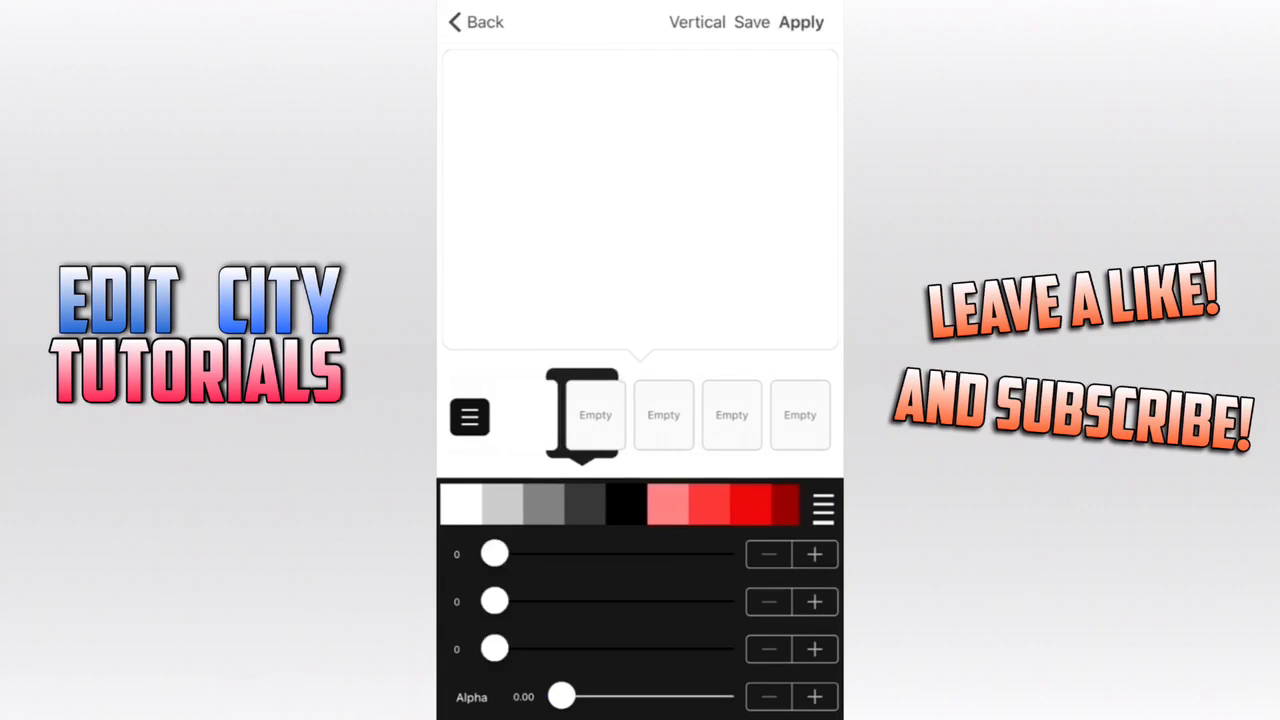
{"action": "left_click_drag", "start_coordinate": [561, 696], "coordinate": [722, 696]}
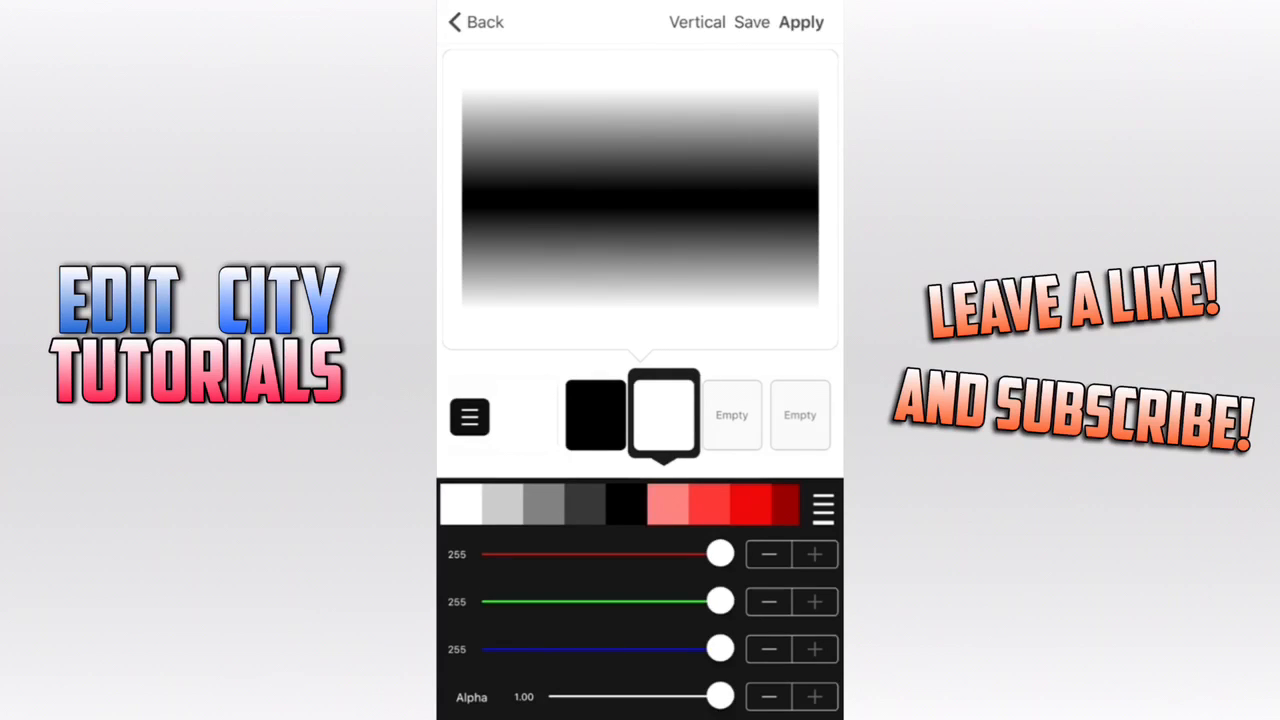
{"action": "left_click", "coordinate": [800, 22]}
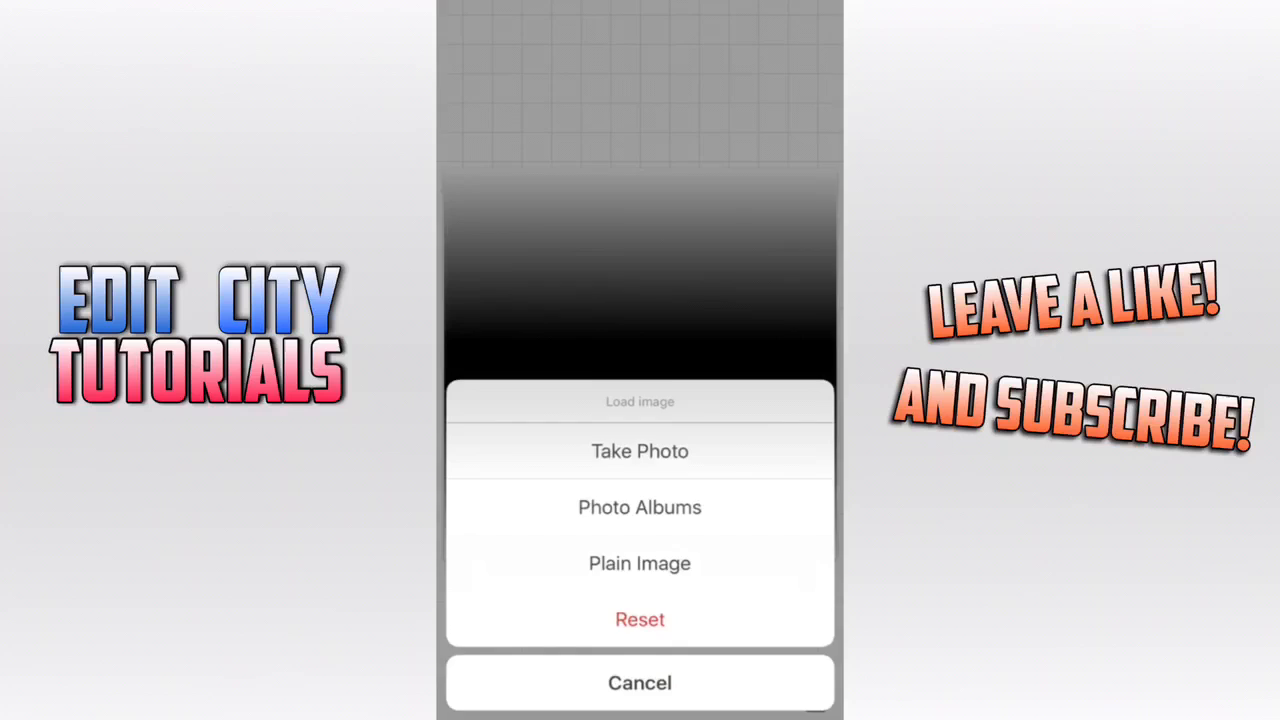
{"action": "left_click", "coordinate": [639, 563]}
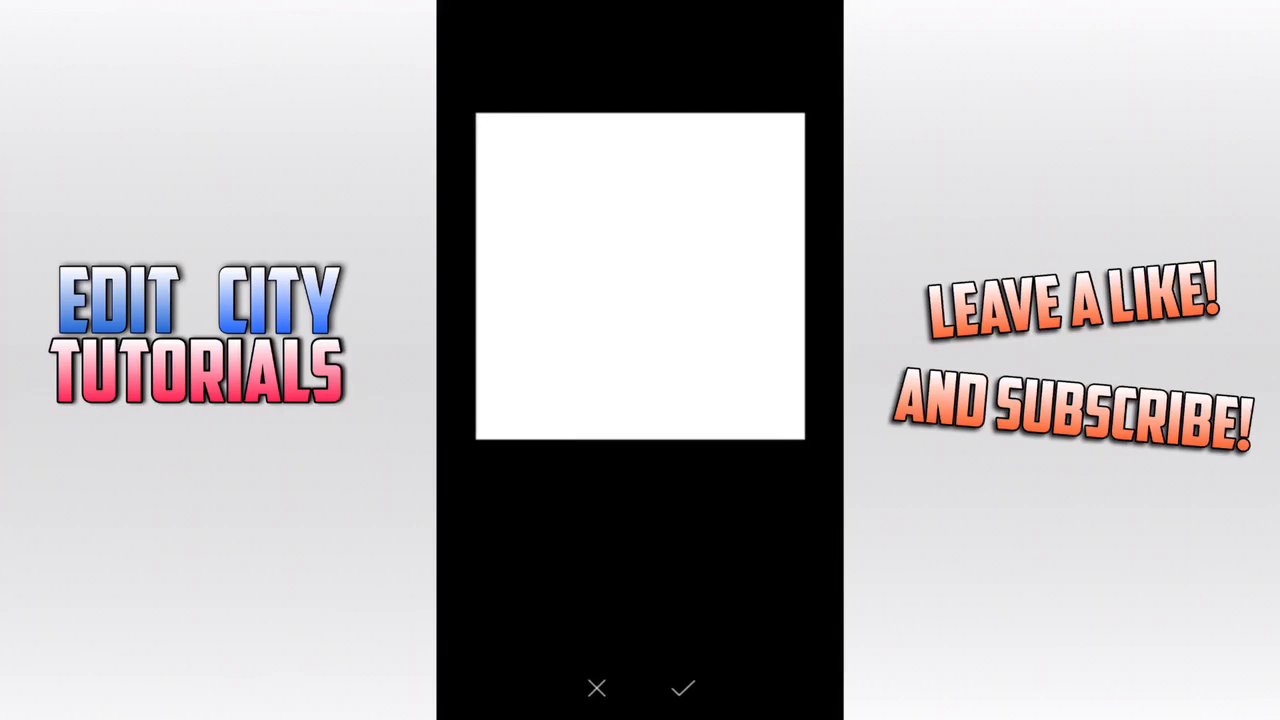
Step: Confirm the white square canvas and add the gradient image from the library as a layer
{"action": "left_click", "coordinate": [683, 688]}
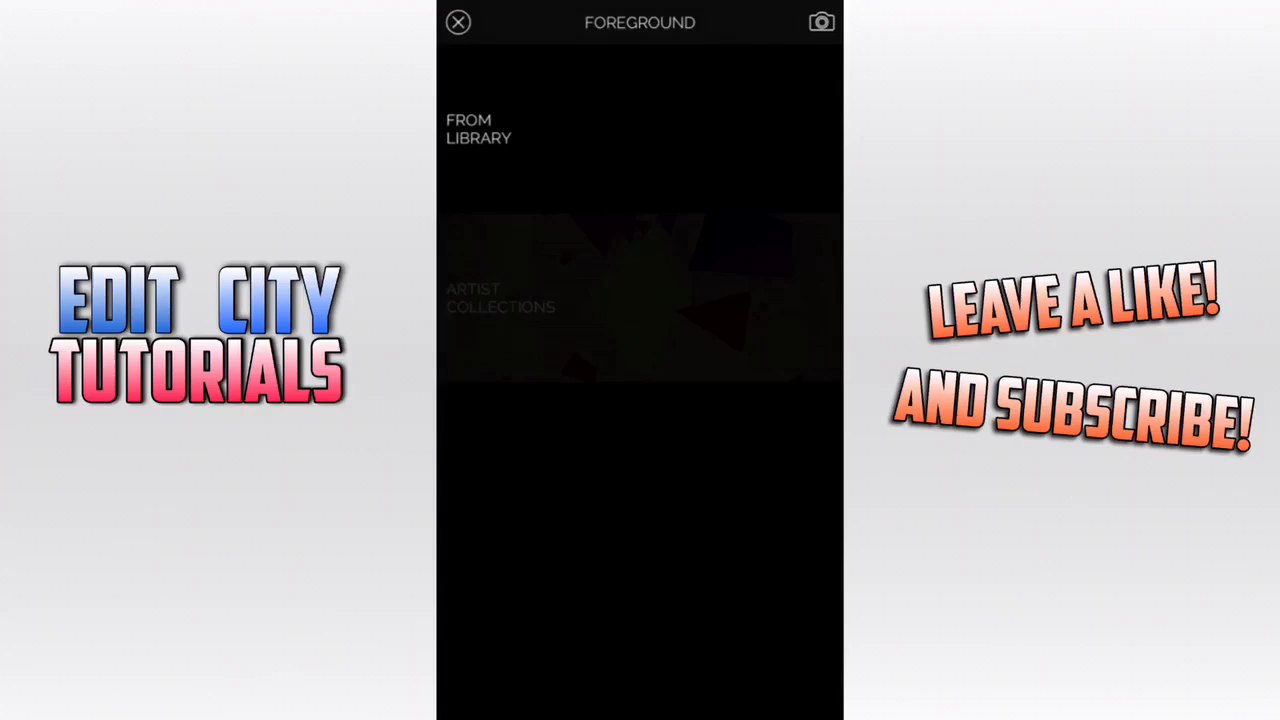
{"action": "left_click", "coordinate": [478, 129]}
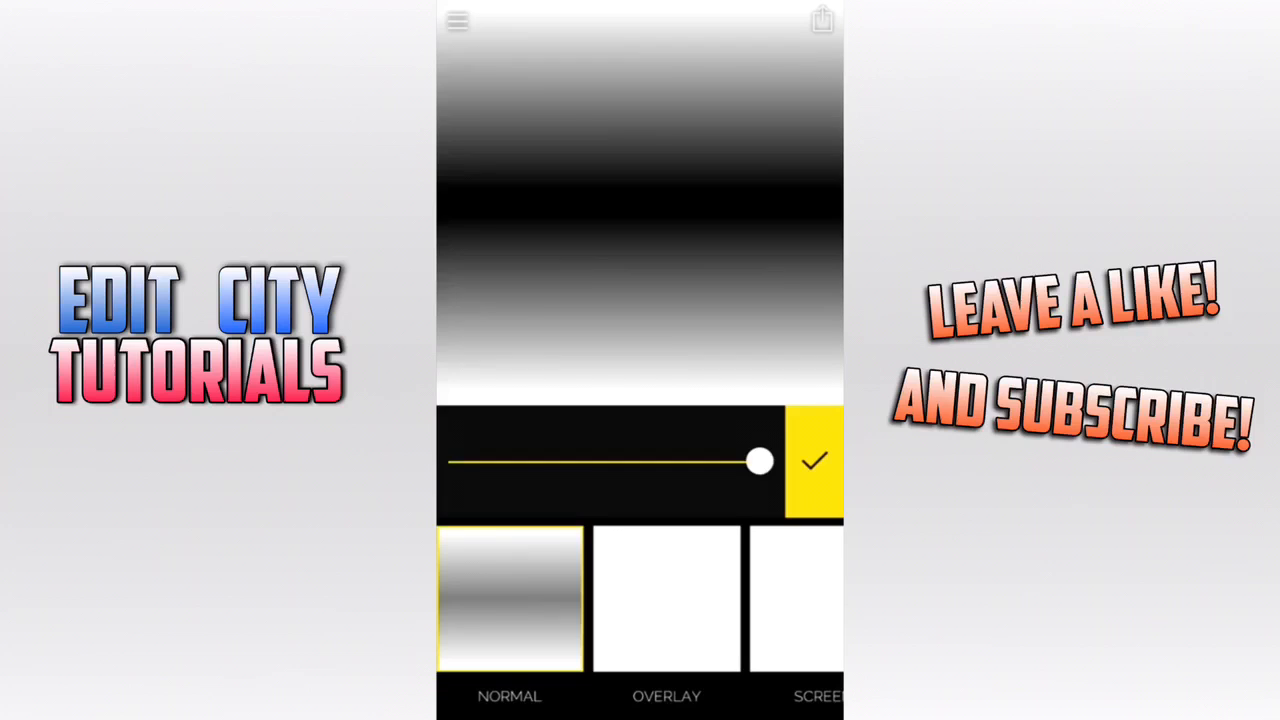
{"action": "left_click", "coordinate": [813, 461]}
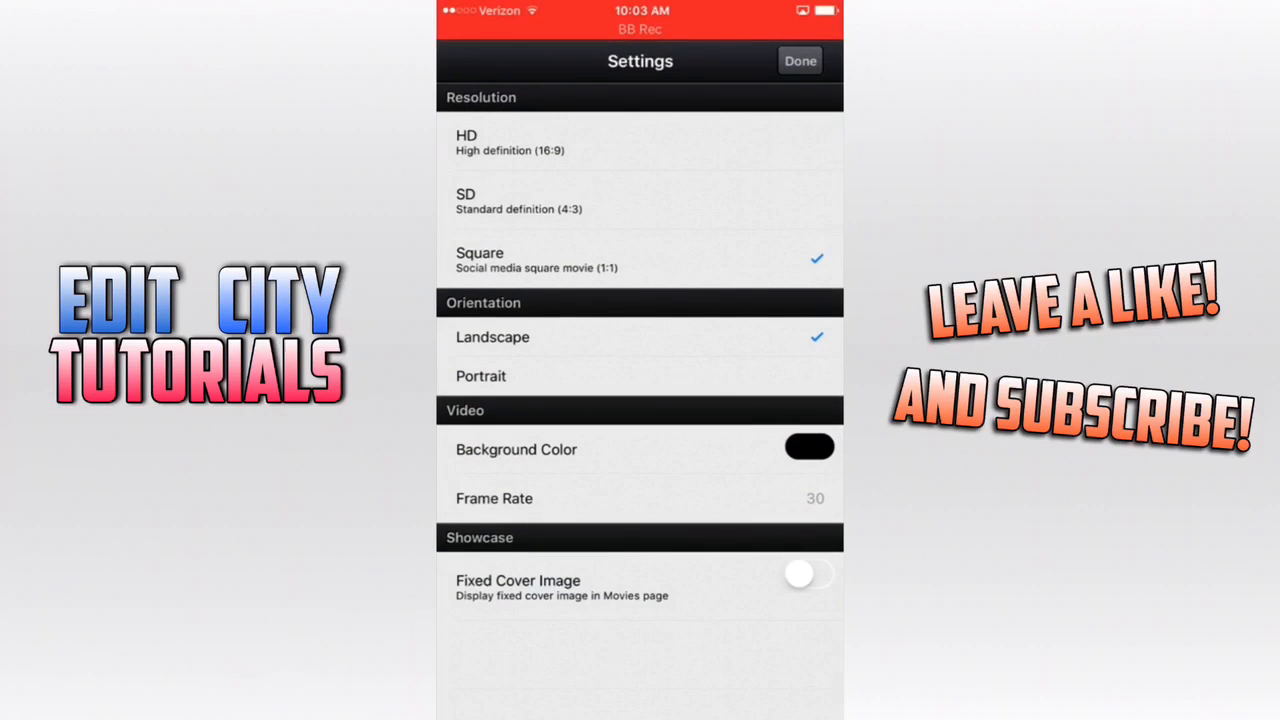
Step: Create a square-resolution movie and add the gradient photo to the timeline
{"action": "left_click", "coordinate": [799, 60]}
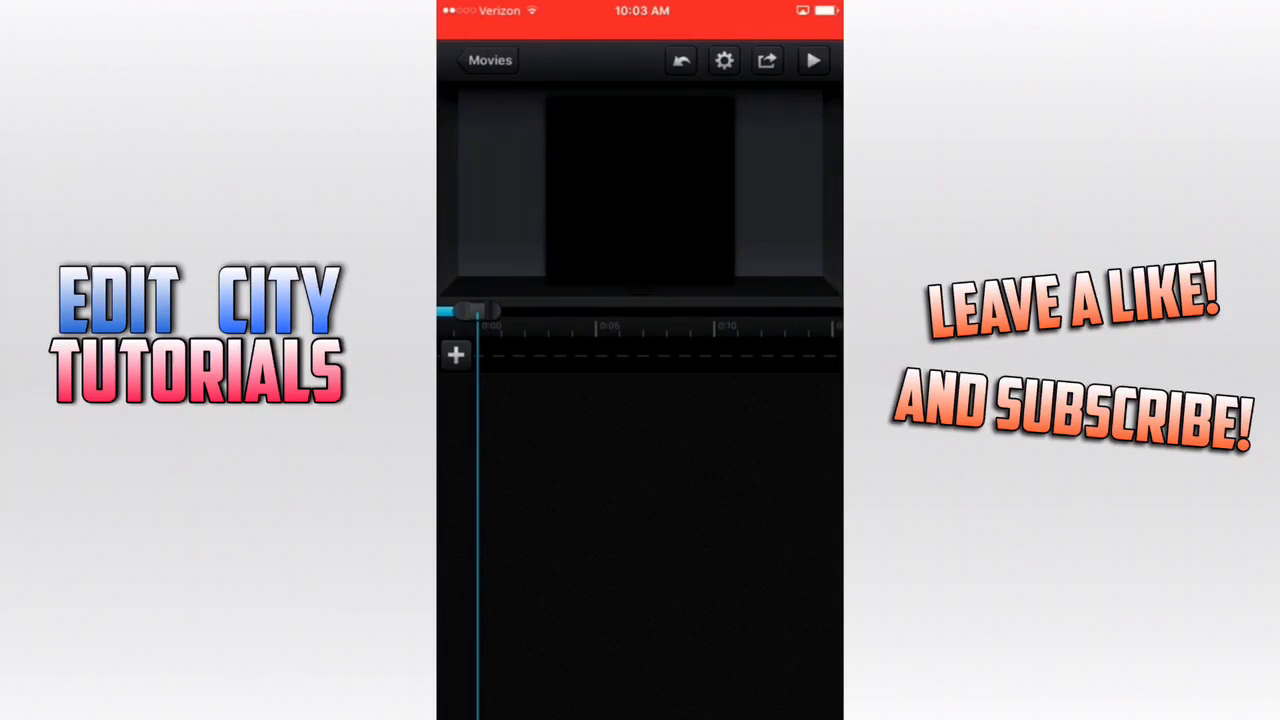
{"action": "left_click", "coordinate": [455, 355]}
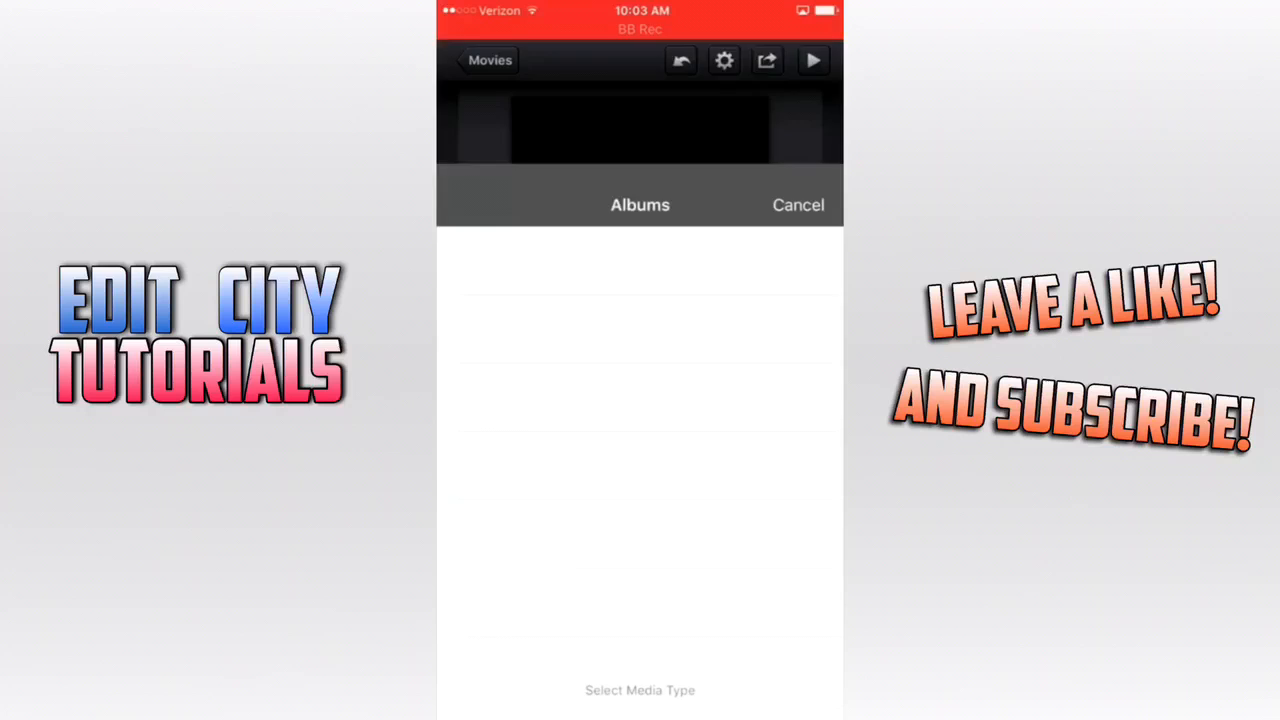
{"action": "left_click", "coordinate": [798, 205]}
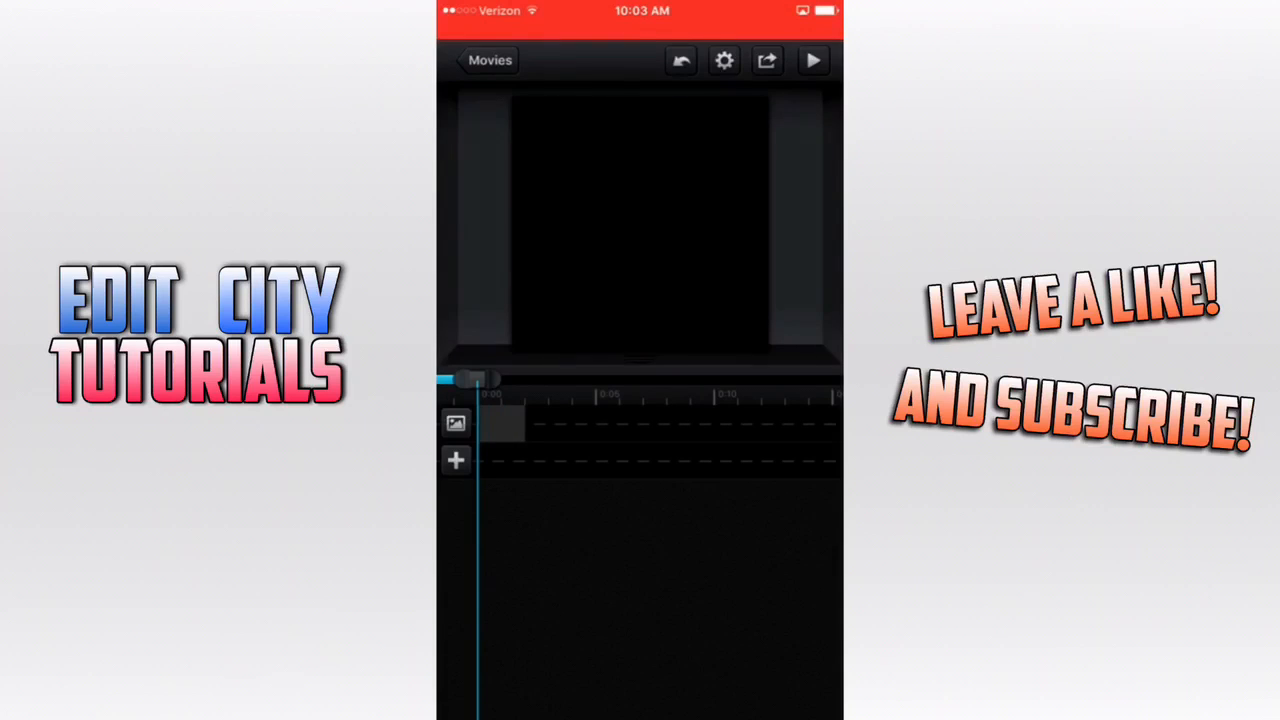
Step: Add the football video clip and select the gradient photo layer for editing
{"action": "left_click", "coordinate": [456, 460]}
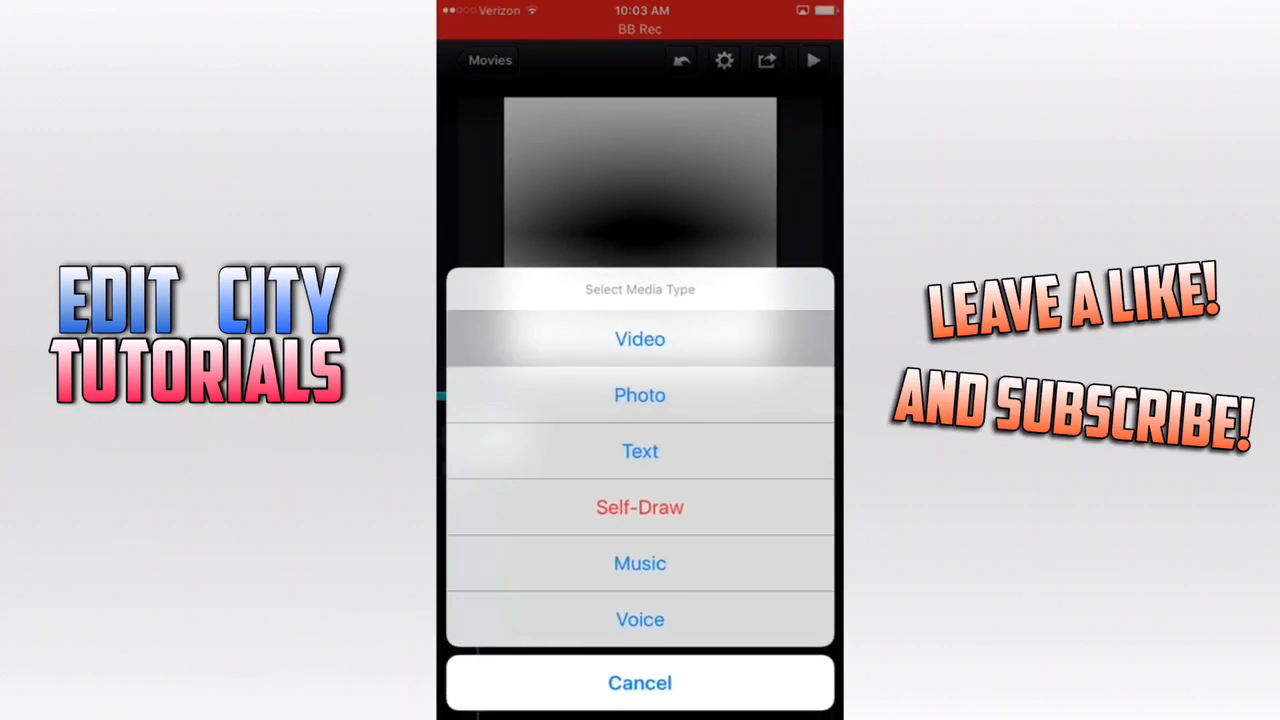
{"action": "left_click", "coordinate": [639, 338]}
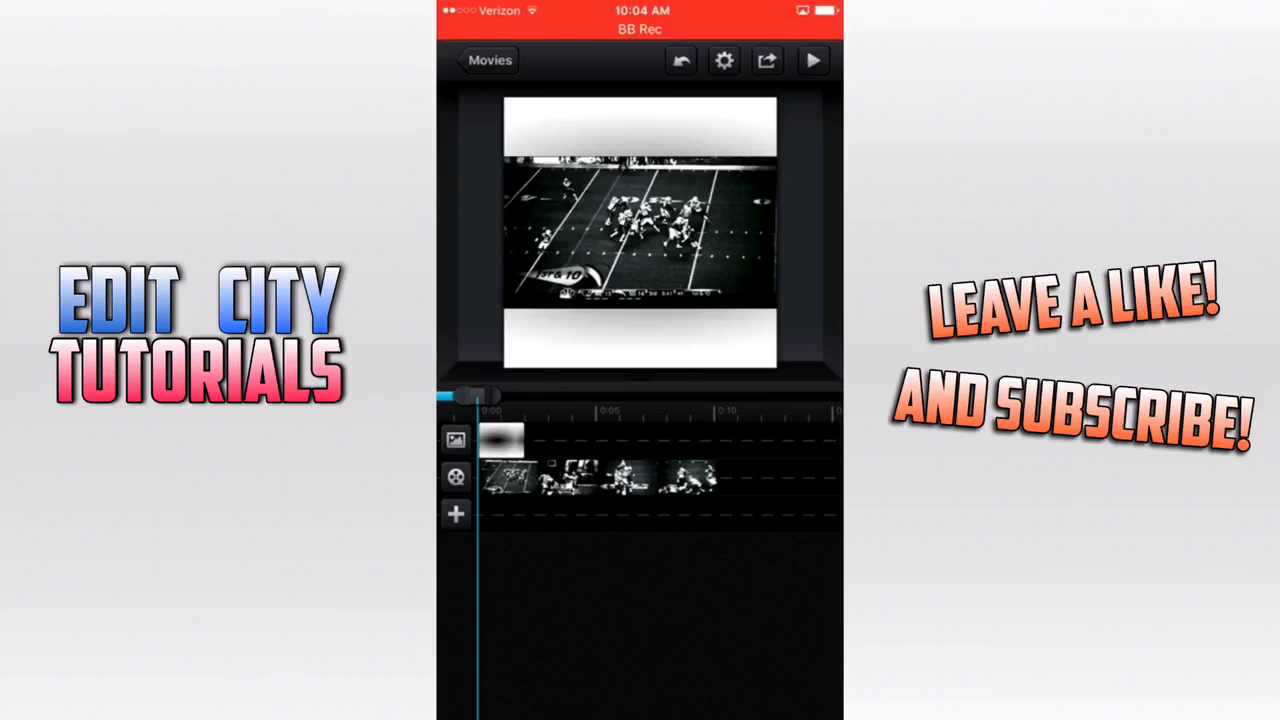
{"action": "left_click", "coordinate": [500, 440]}
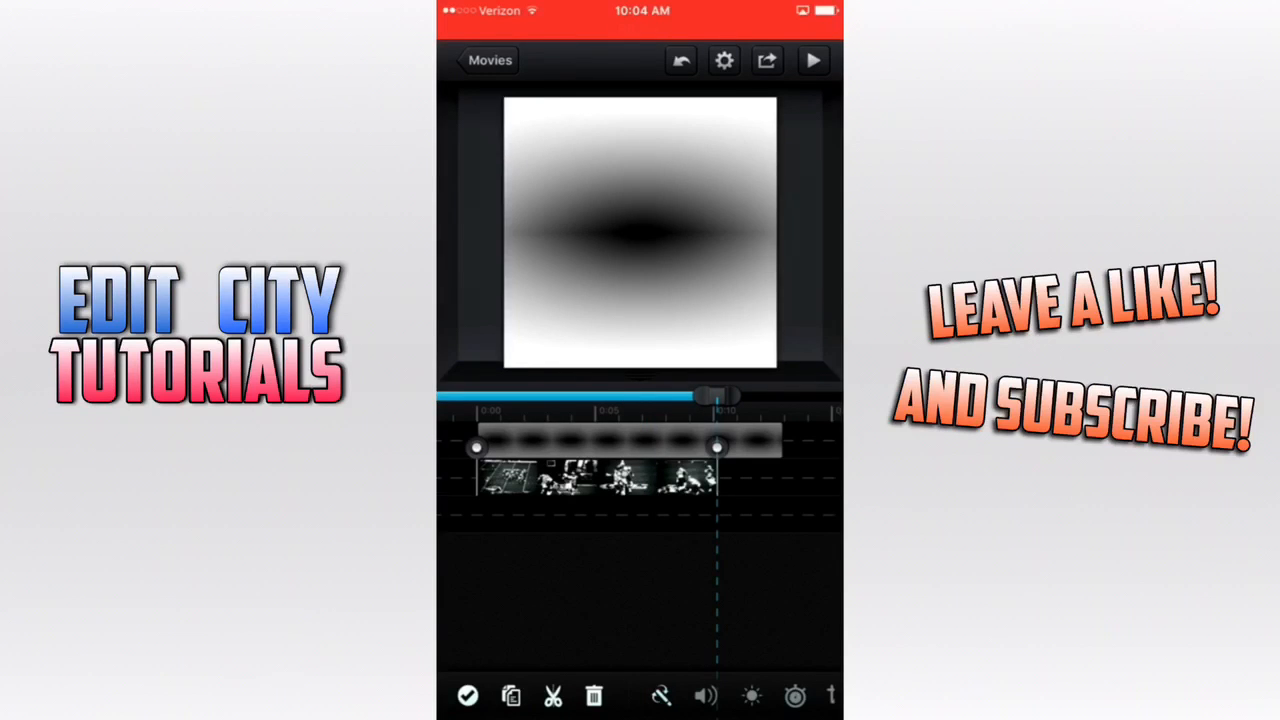
Step: Finish stretching the gradient layer, rewind to 0:00, and reselect the photo layer
{"action": "left_click", "coordinate": [640, 235]}
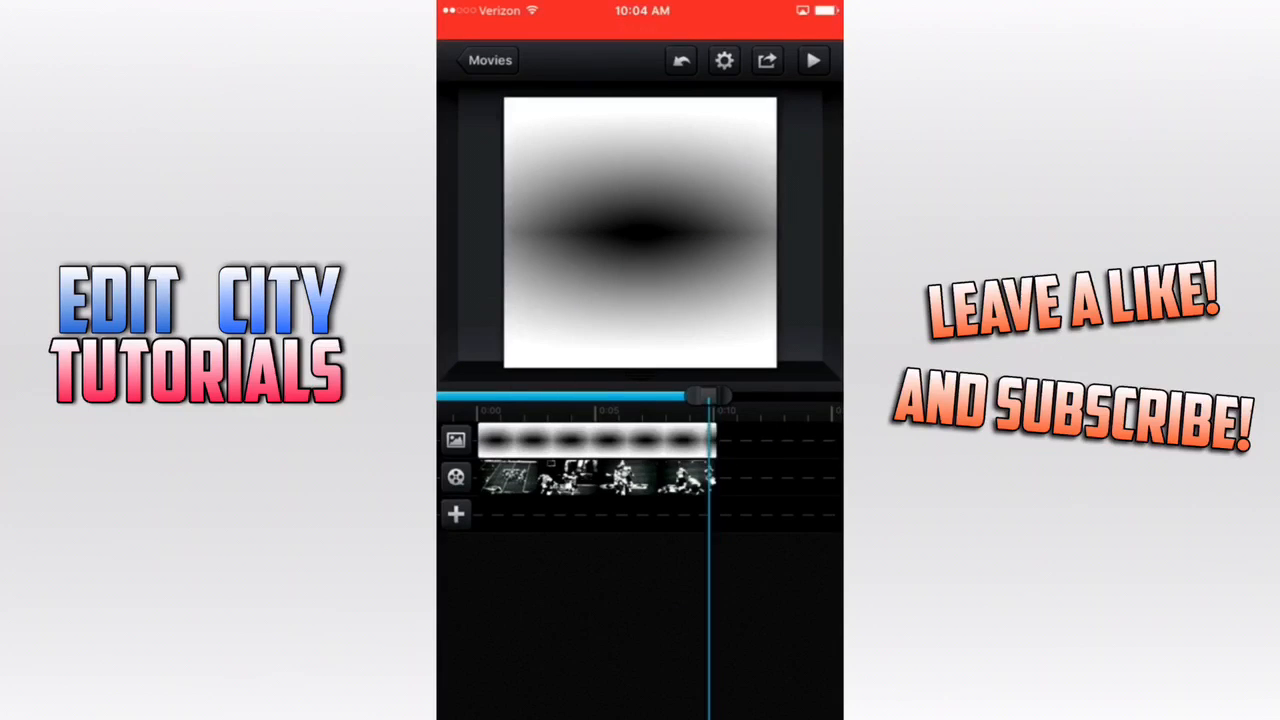
{"action": "left_click_drag", "start_coordinate": [705, 395], "coordinate": [485, 395]}
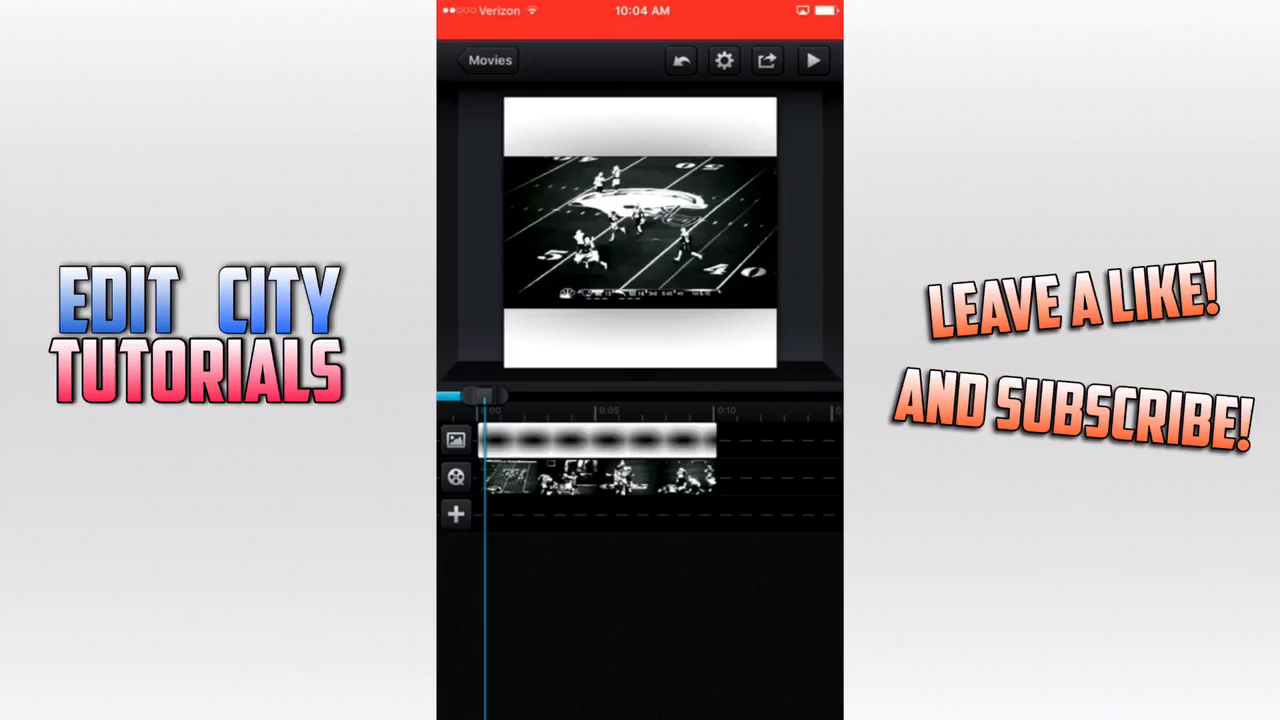
{"action": "left_click", "coordinate": [595, 480]}
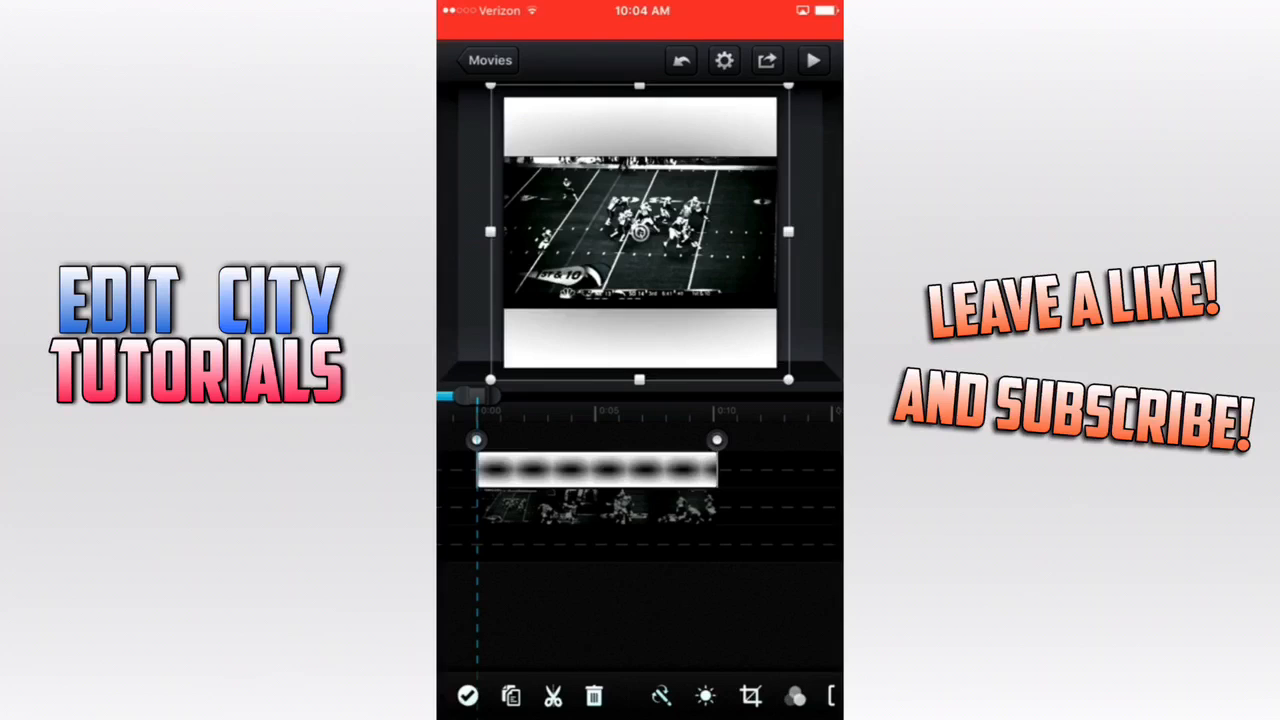
Step: Export the bordered movie to the album, then export the layered movie in High Quality
{"action": "left_click", "coordinate": [766, 60]}
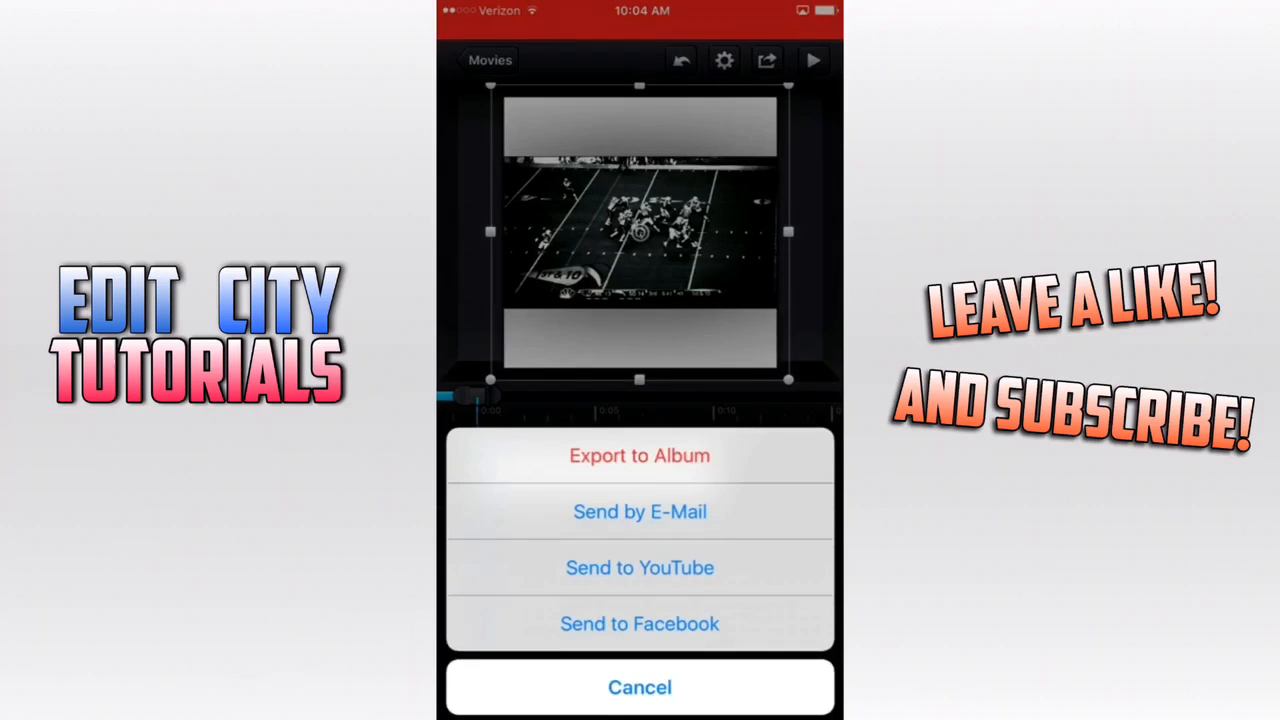
{"action": "left_click", "coordinate": [639, 455]}
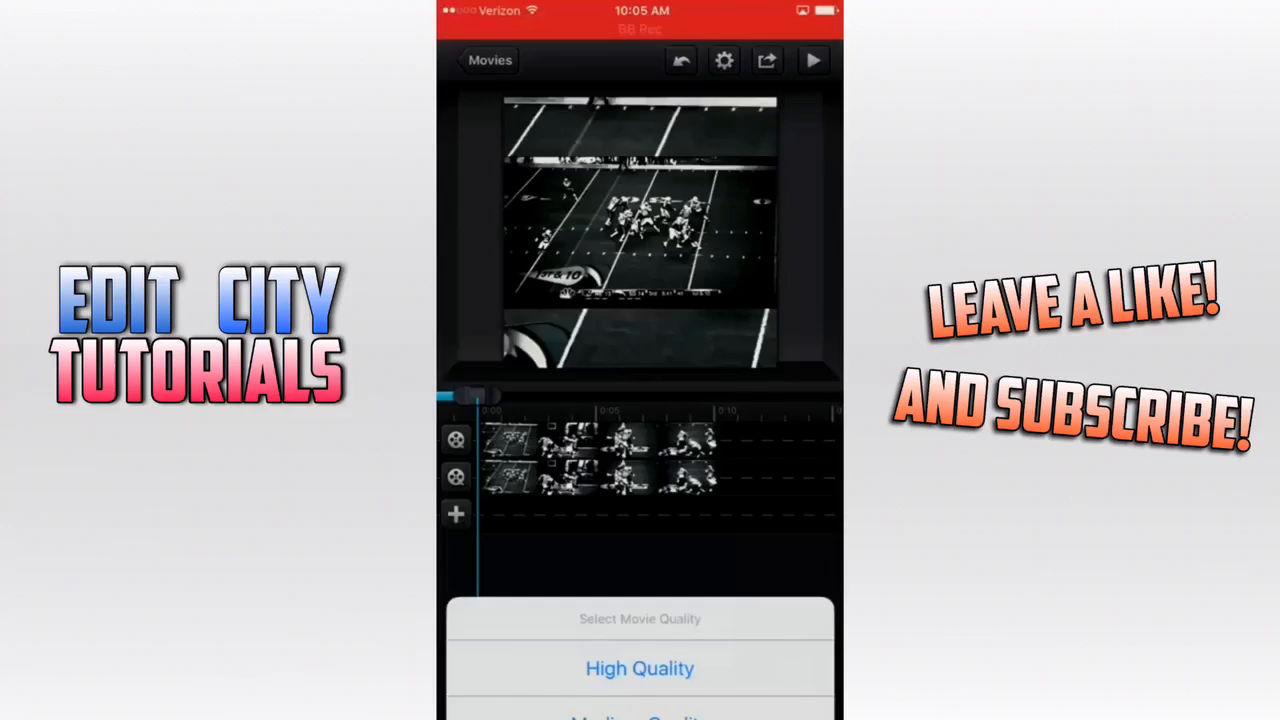
{"action": "left_click", "coordinate": [639, 668]}
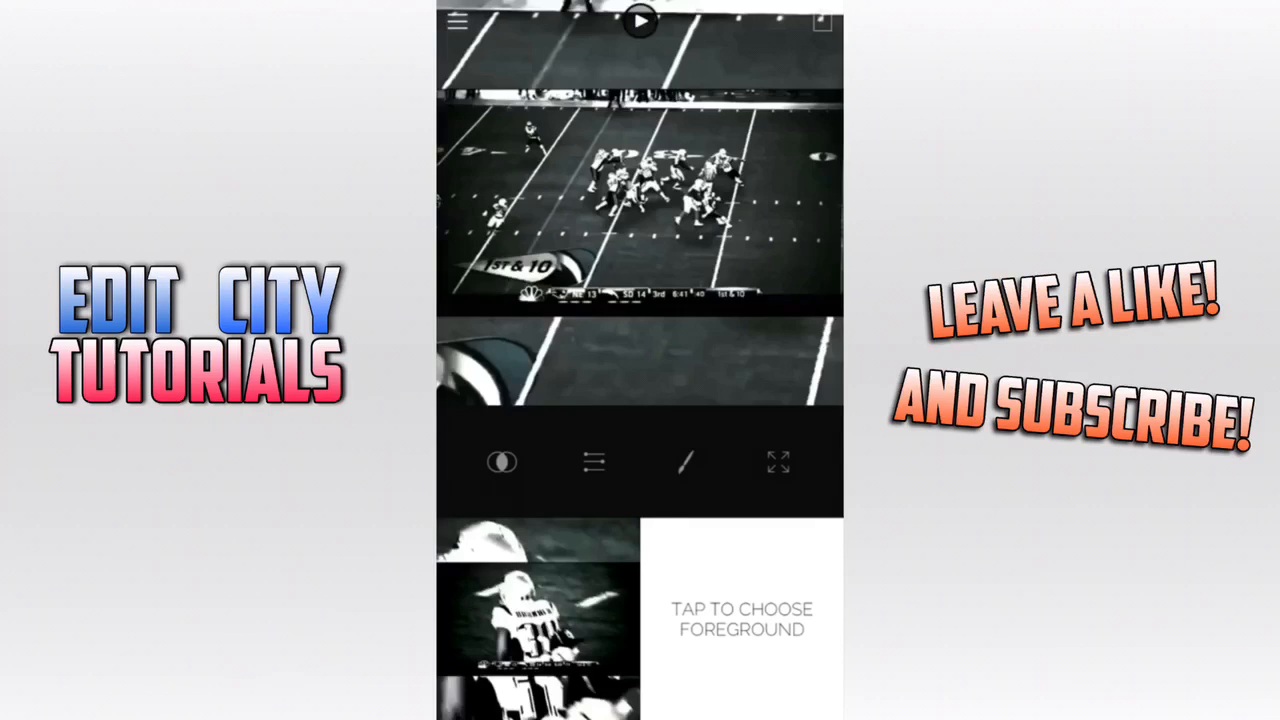
Step: Choose the bordered football clip as the foreground layer
{"action": "left_click", "coordinate": [742, 619]}
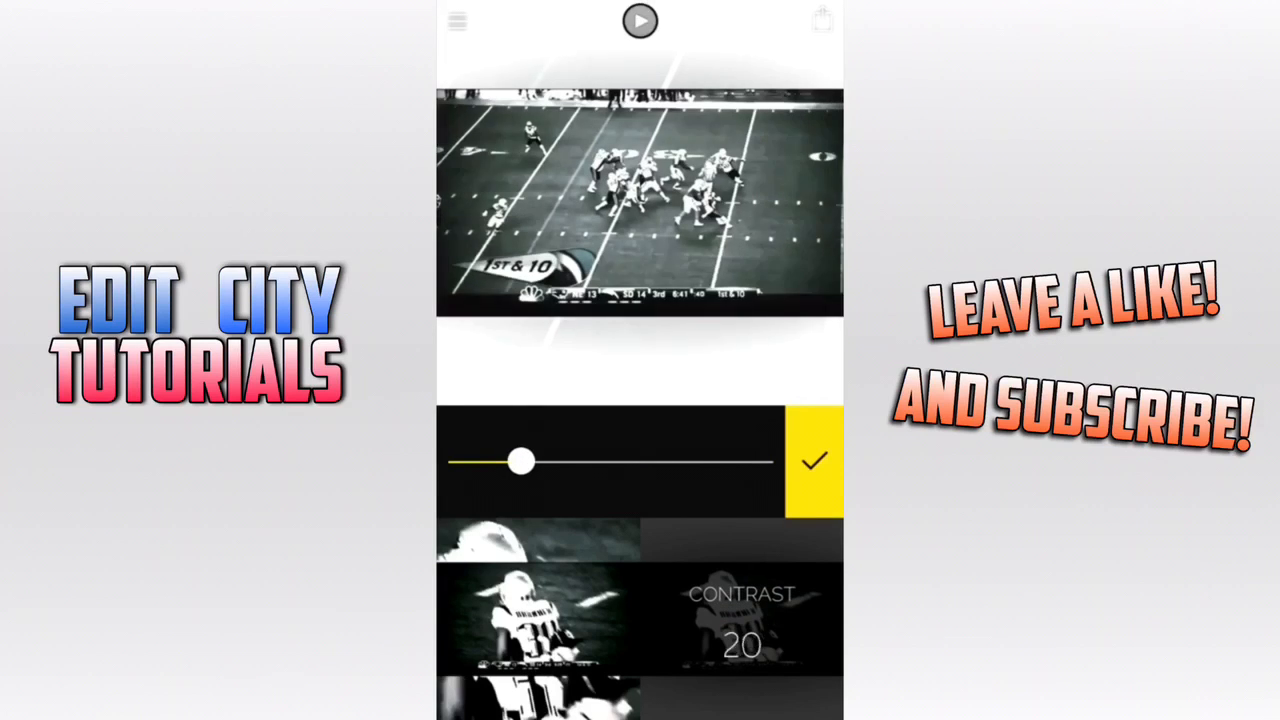
Step: Set exposure to 50 and raise brightness, apply, then play and pause the preview
{"action": "left_click_drag", "start_coordinate": [520, 461], "coordinate": [612, 461]}
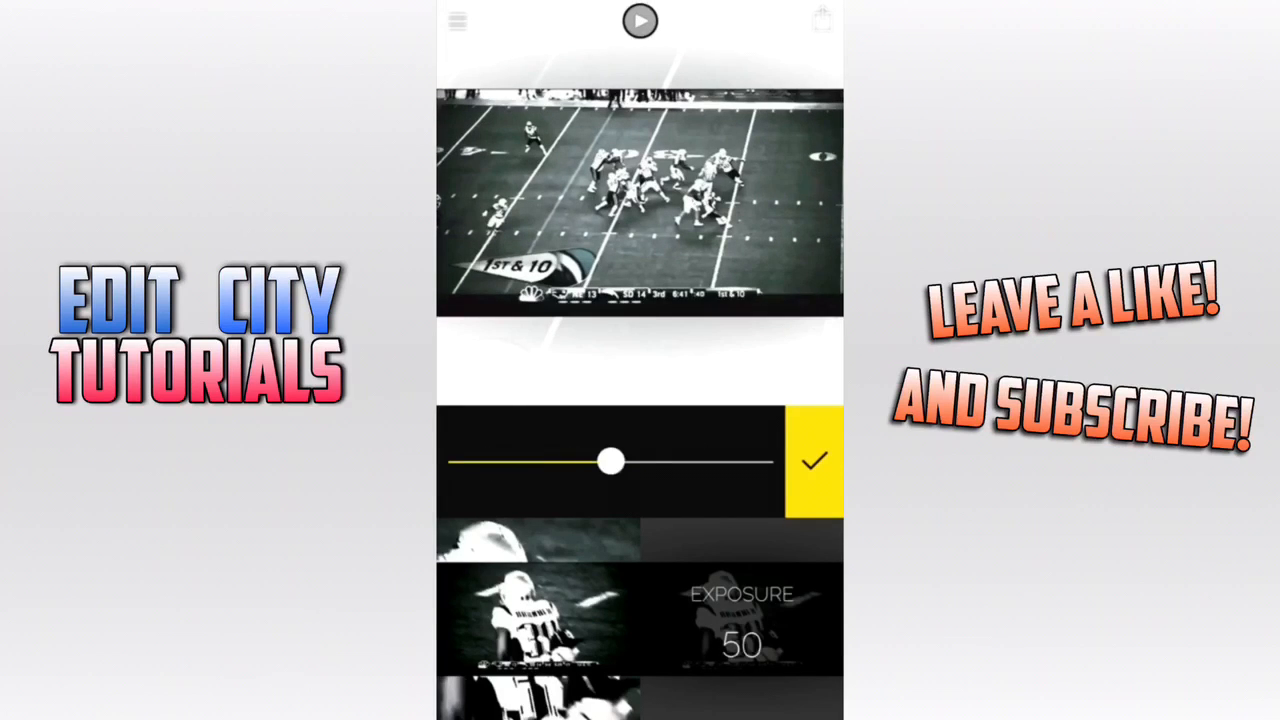
{"action": "left_click_drag", "start_coordinate": [612, 460], "coordinate": [705, 460]}
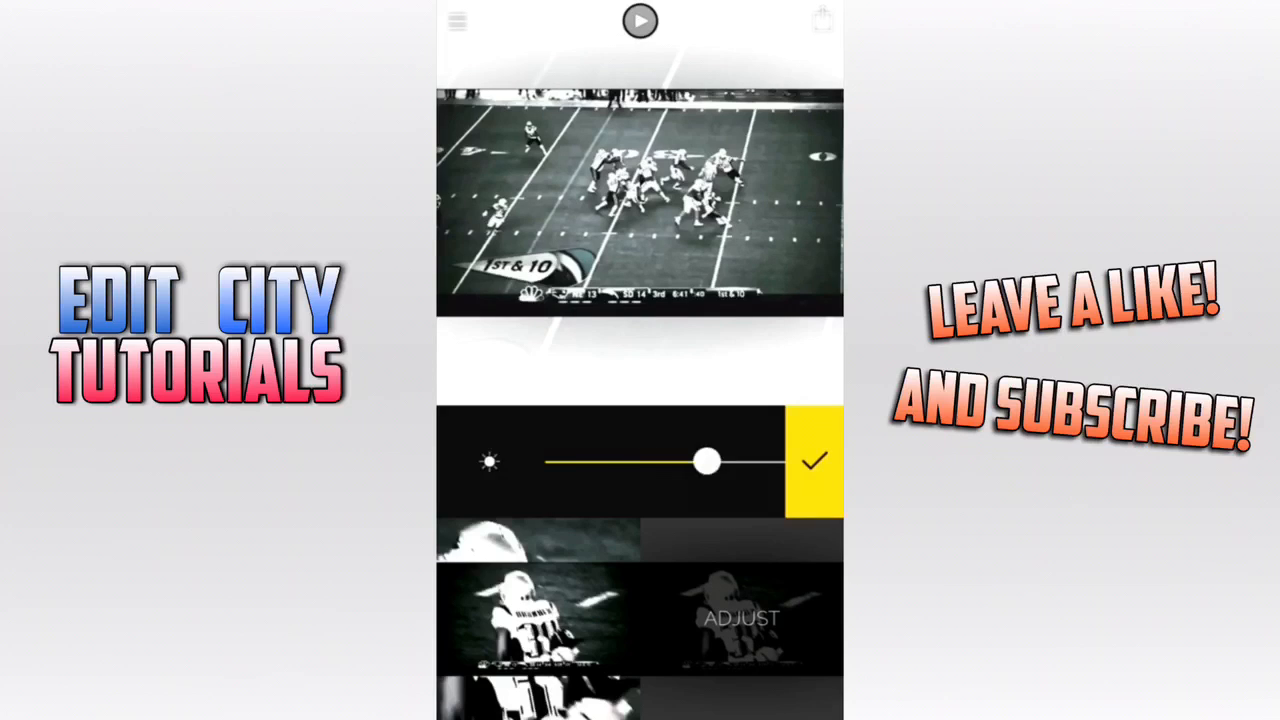
{"action": "left_click", "coordinate": [814, 461]}
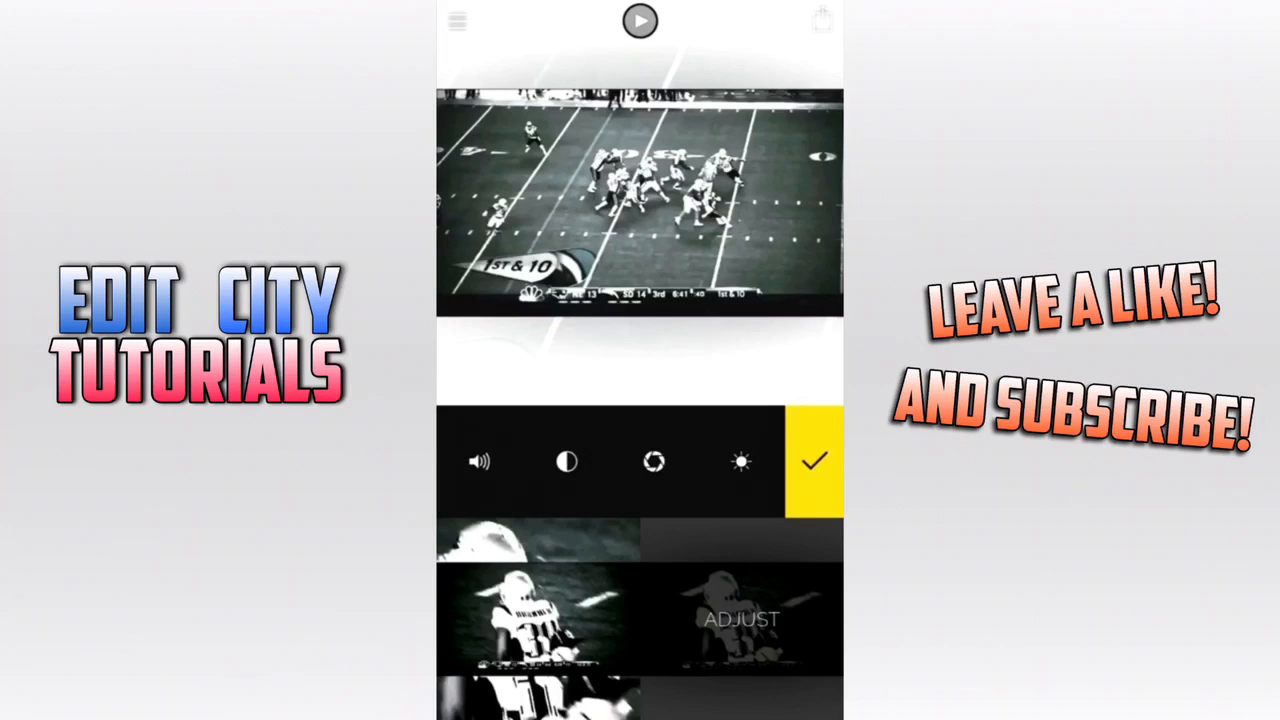
{"action": "left_click", "coordinate": [639, 21]}
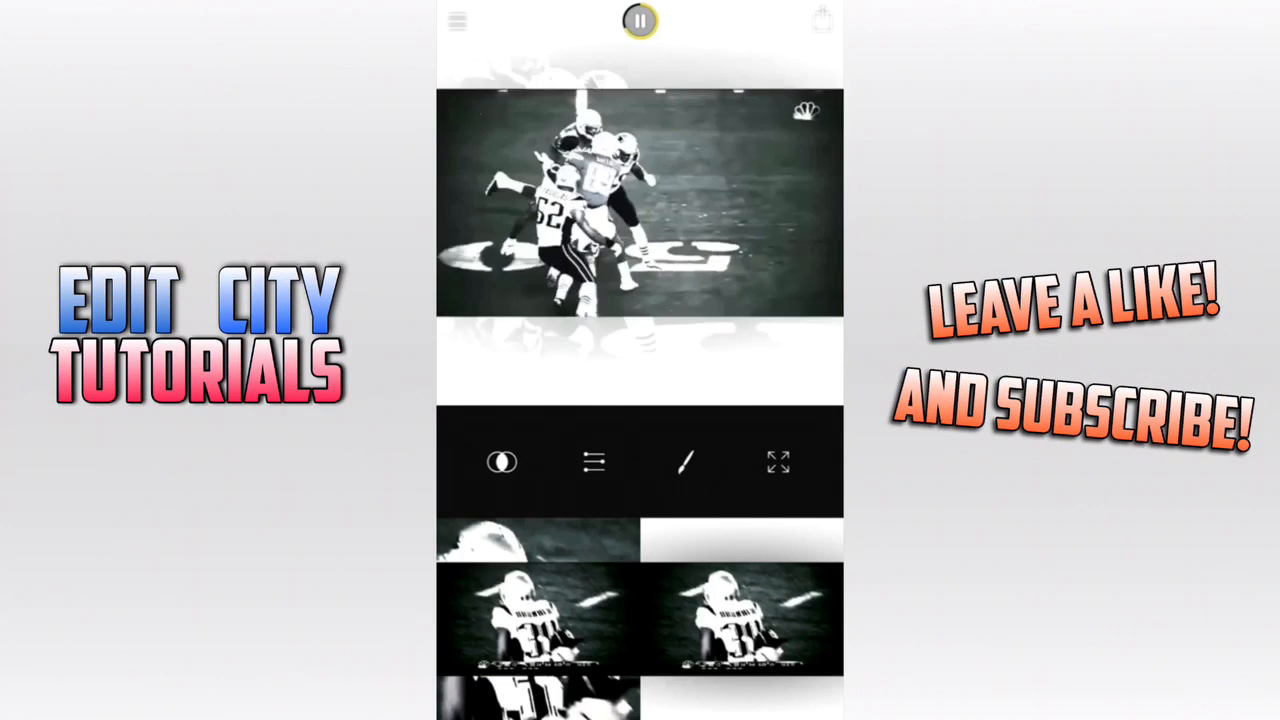
{"action": "left_click", "coordinate": [639, 21]}
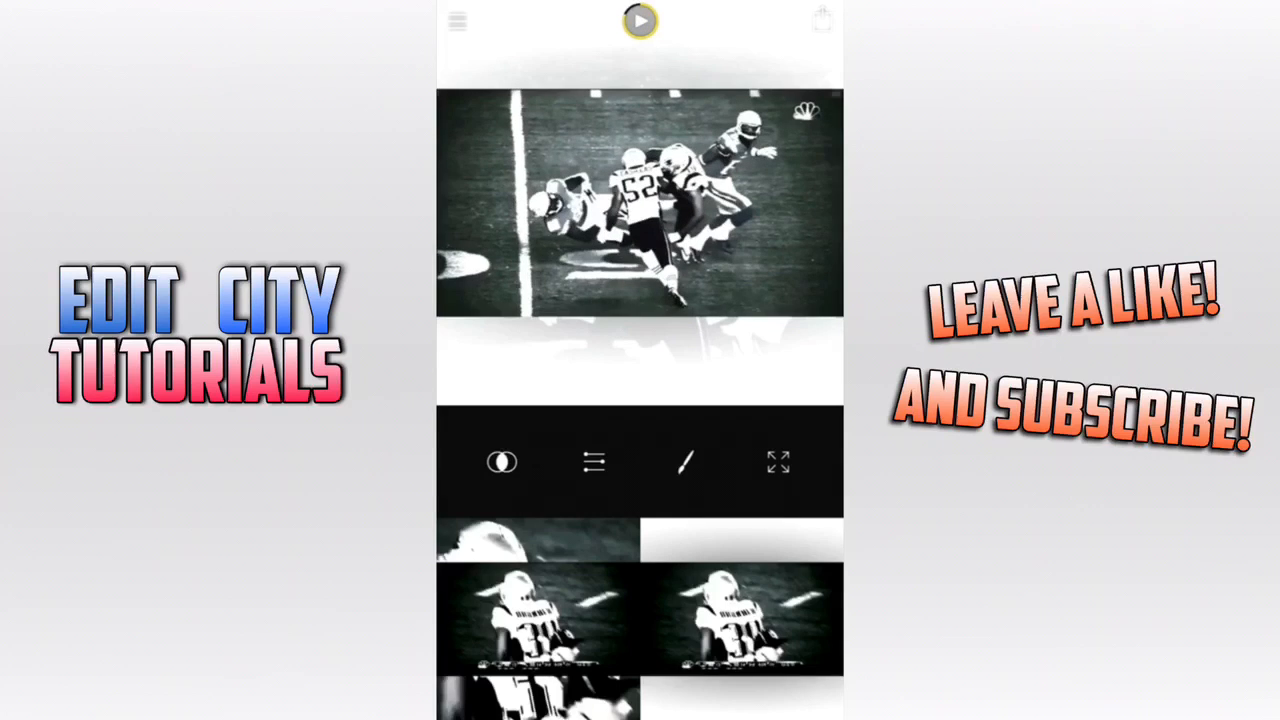